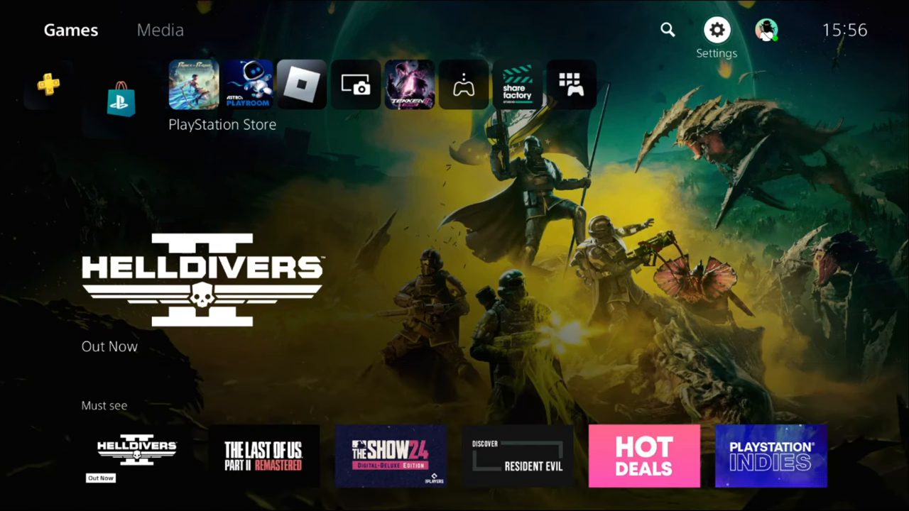
# Go through System settings to Accessories > Controller, showing Communication Method set to Use Bluetooth
pyautogui.click(717, 30)
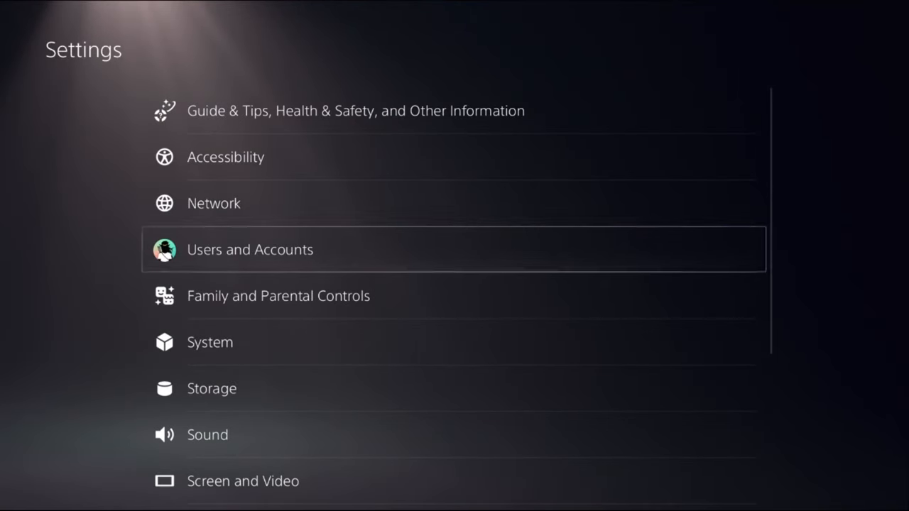
pyautogui.scroll(-3)
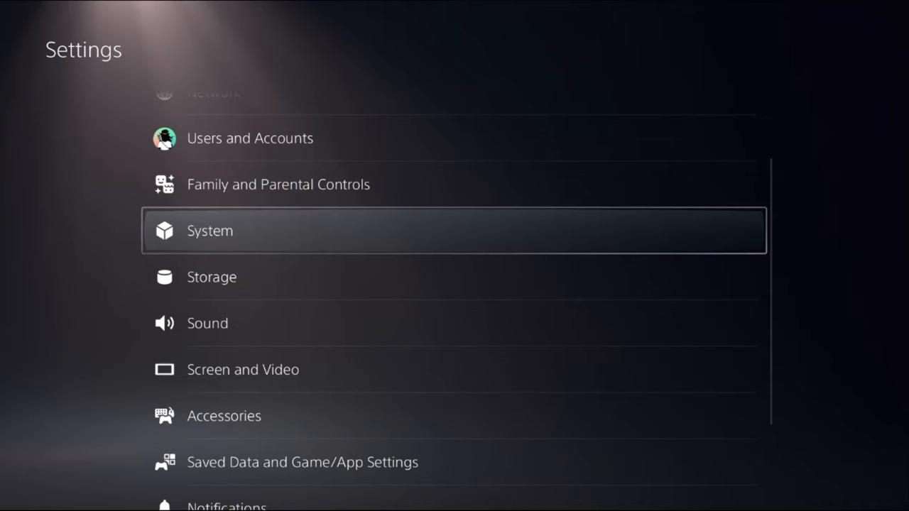
pyautogui.click(210, 230)
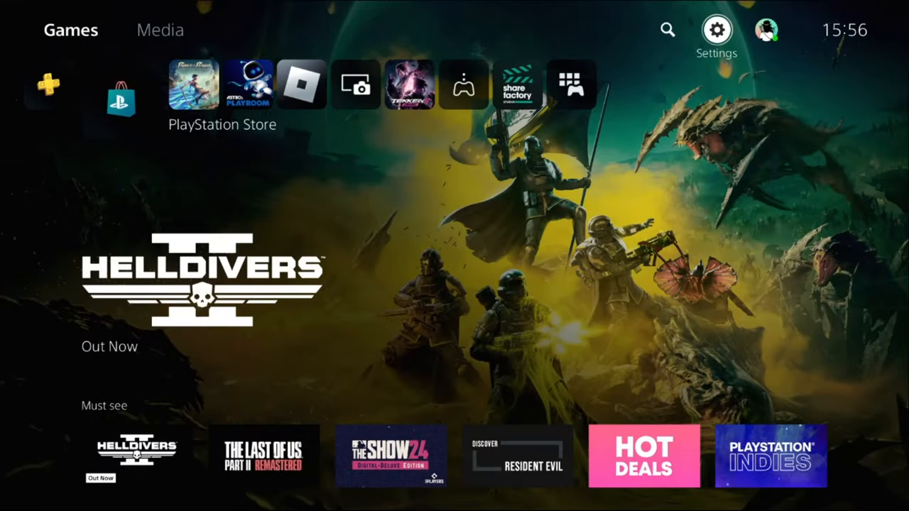
pyautogui.click(716, 30)
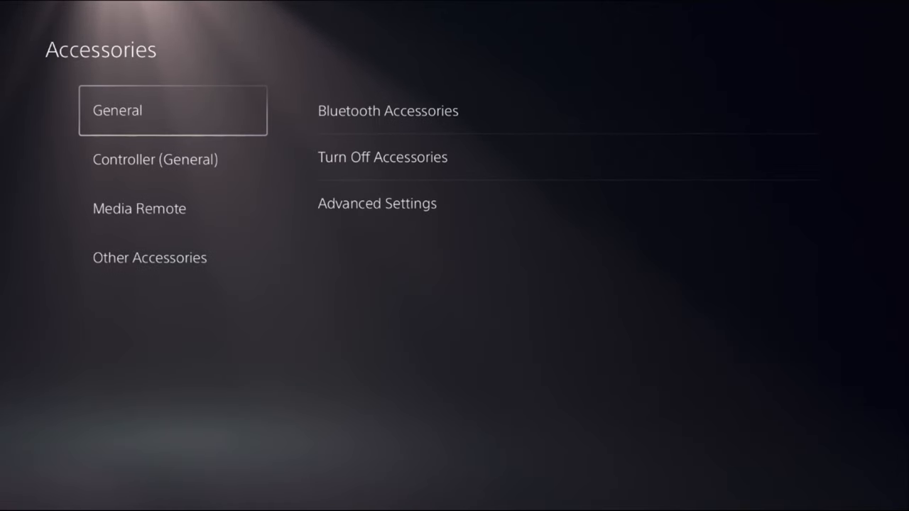
pyautogui.click(155, 159)
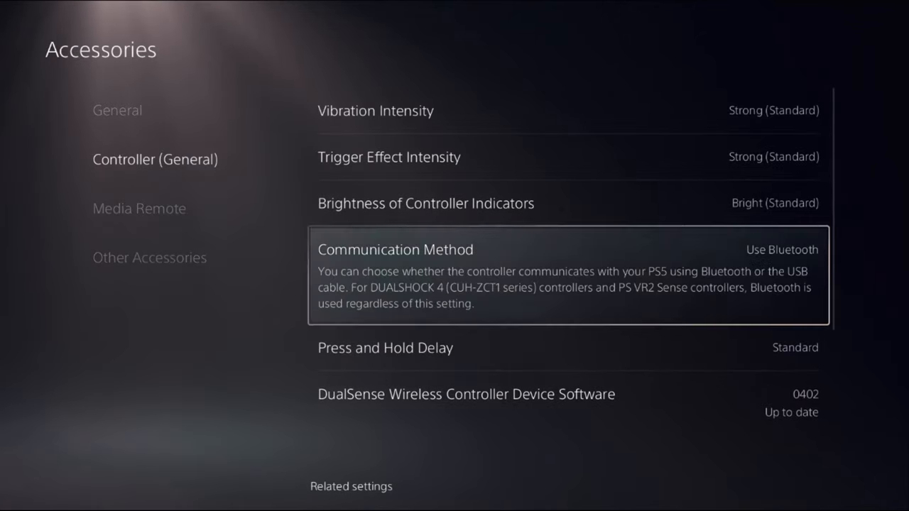
pyautogui.click(395, 250)
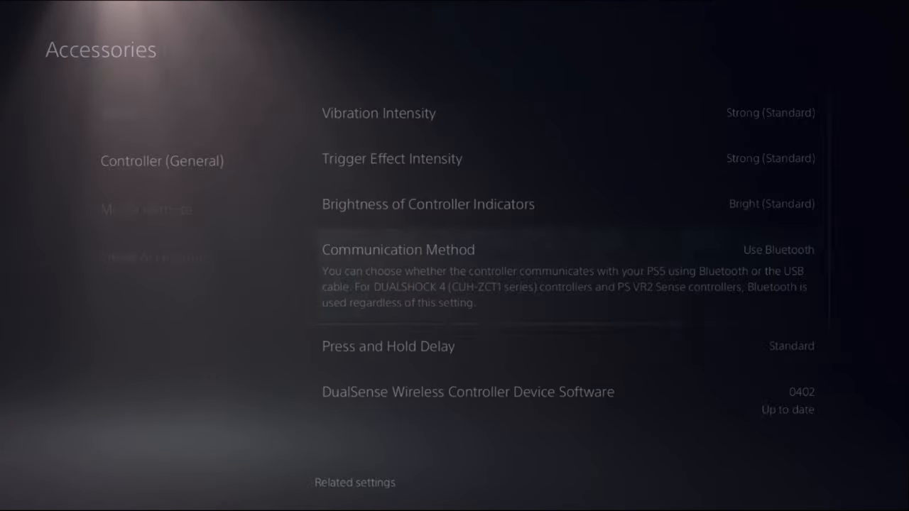
# Restore game licenses under Users and Accounts, then restart the PS5 from the power menu
pyautogui.press('Escape')
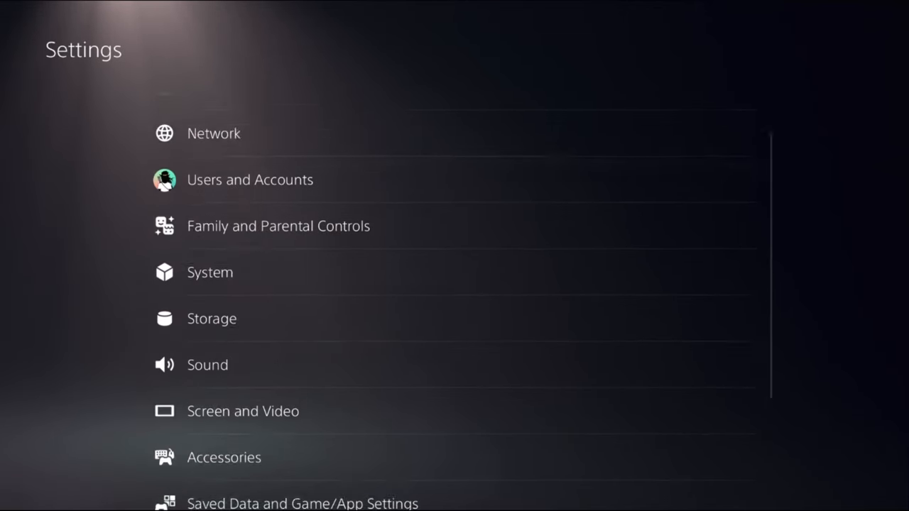
pyautogui.click(250, 180)
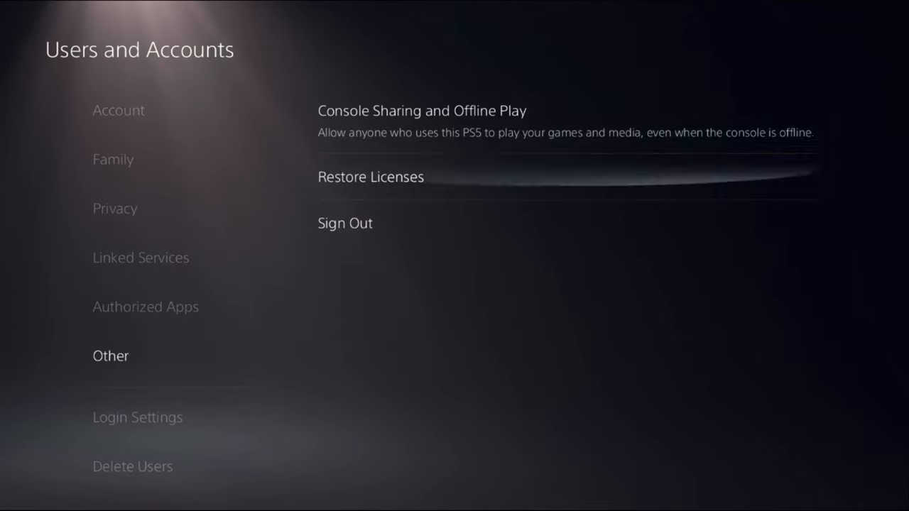
pyautogui.click(370, 177)
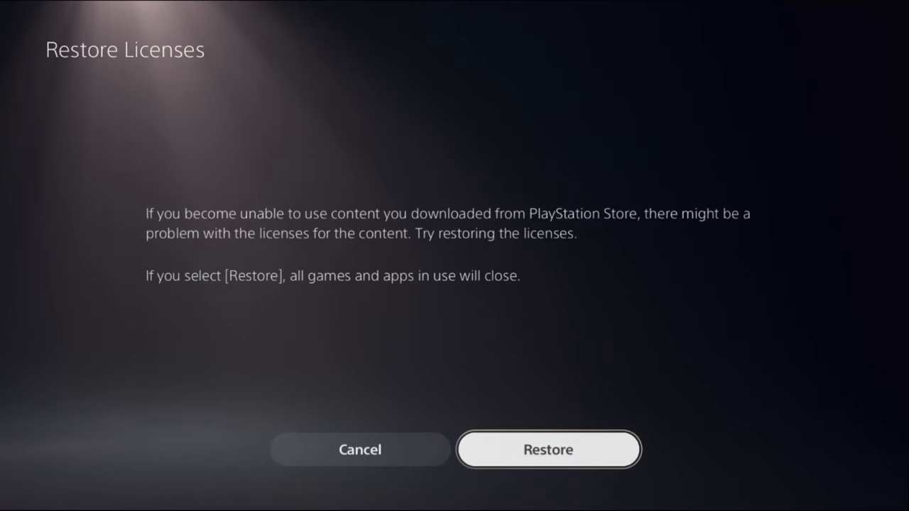
pyautogui.click(548, 450)
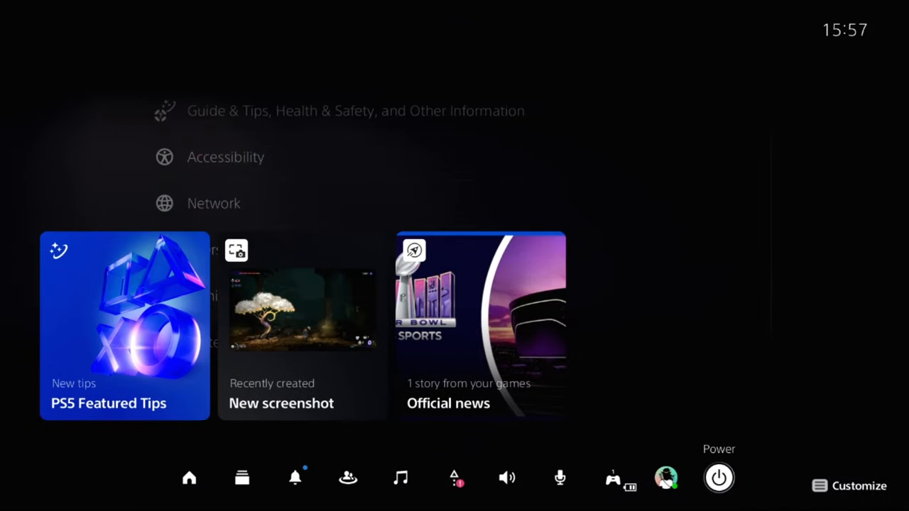
pyautogui.click(718, 477)
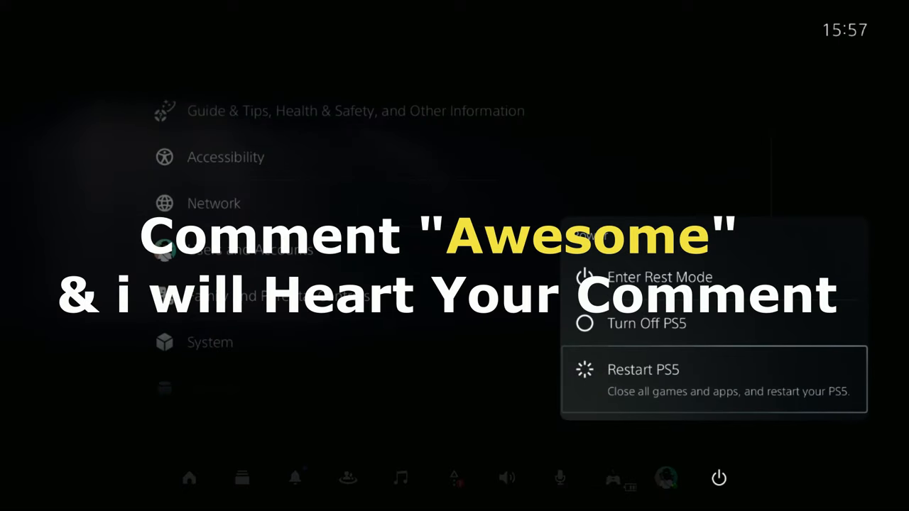